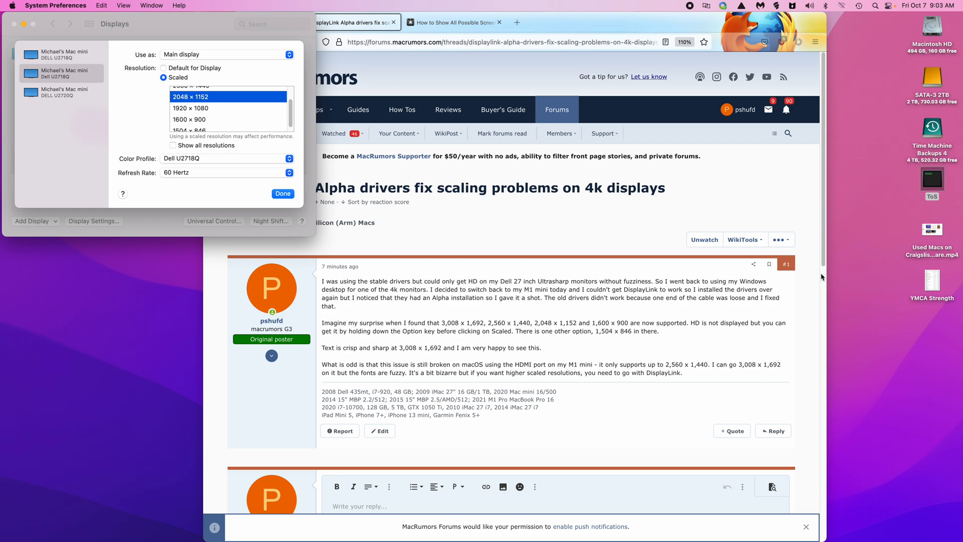
scroll("up", 3)
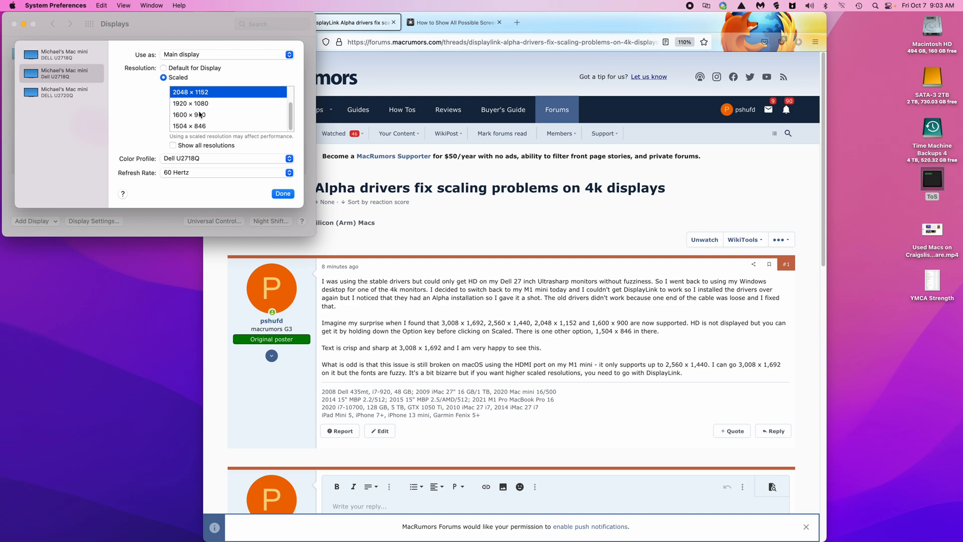
scroll("up", 3)
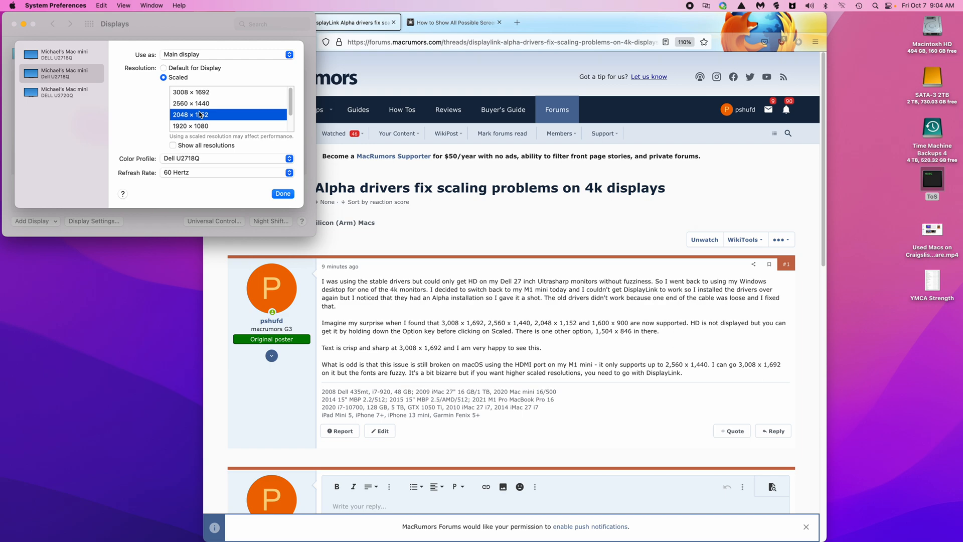
mouse_move(203, 92)
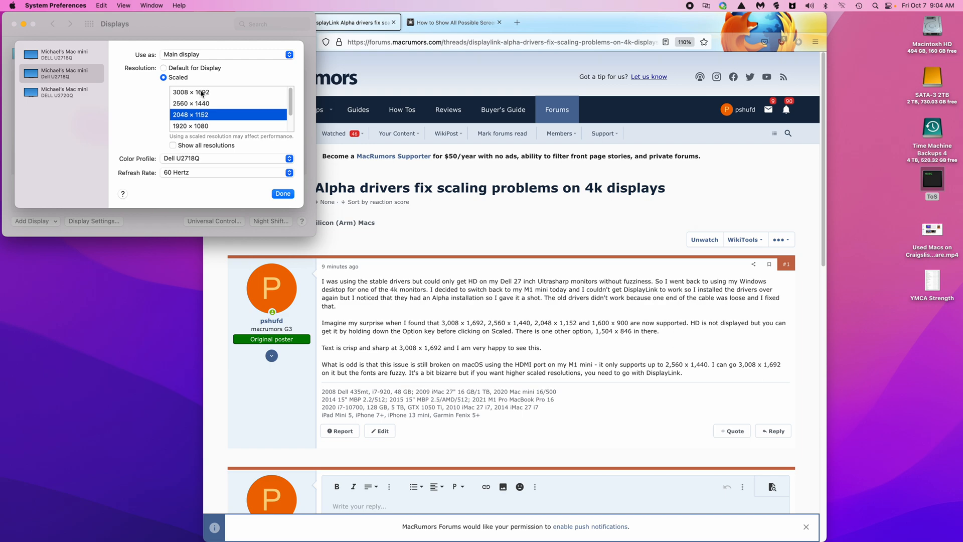
mouse_move(206, 98)
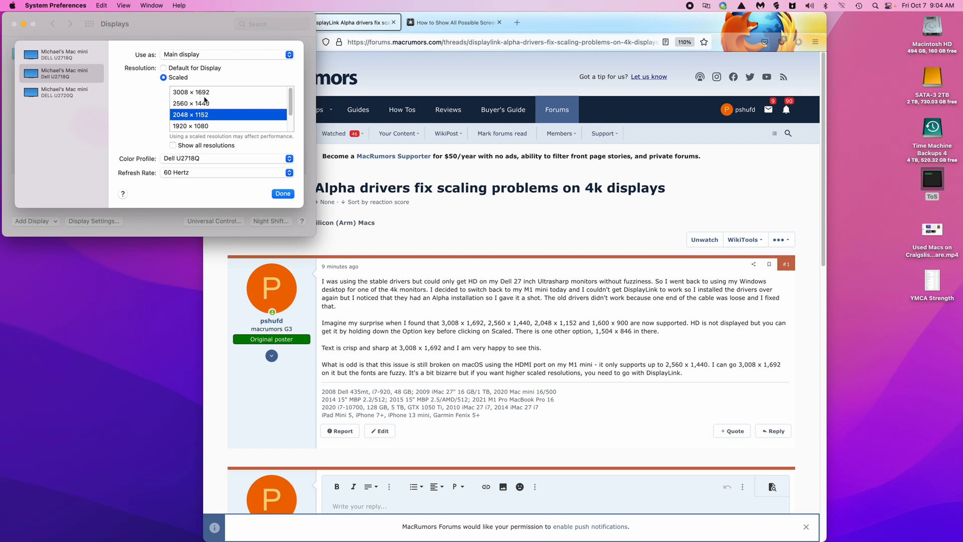
mouse_move(205, 106)
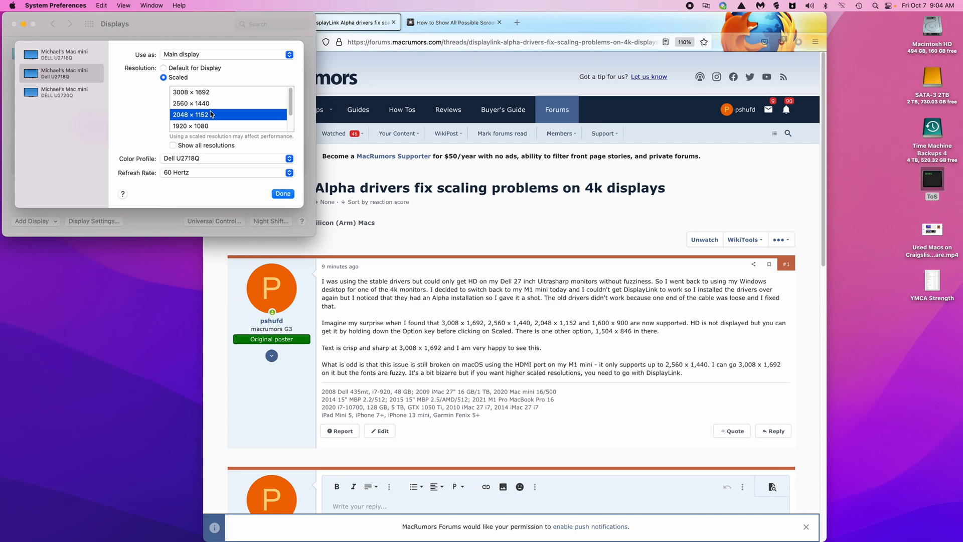
mouse_move(216, 125)
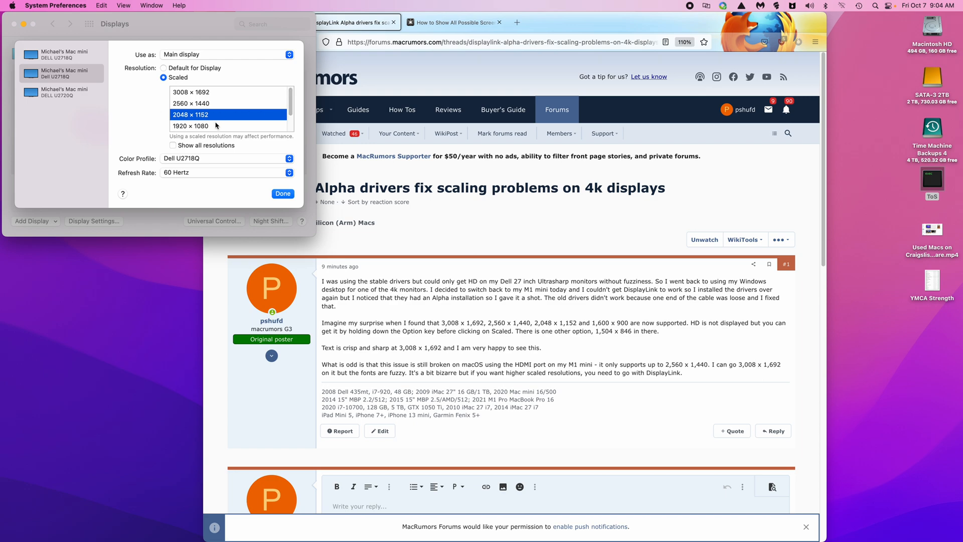
mouse_move(272, 116)
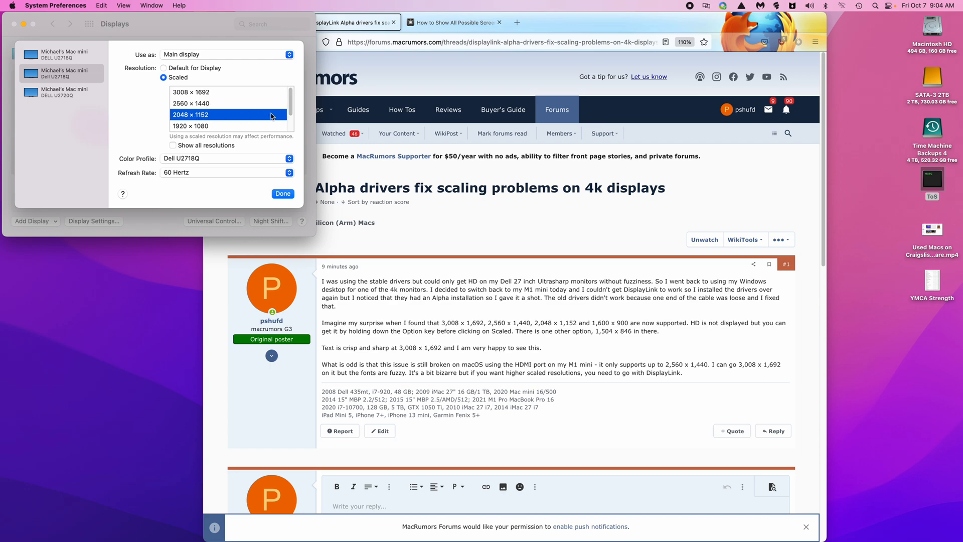
scroll("down", 3)
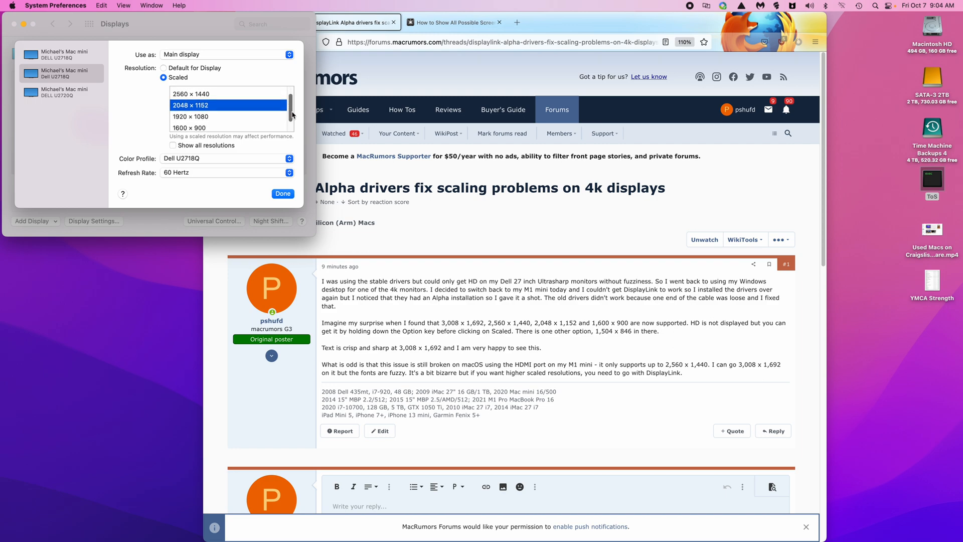
scroll("down", 3)
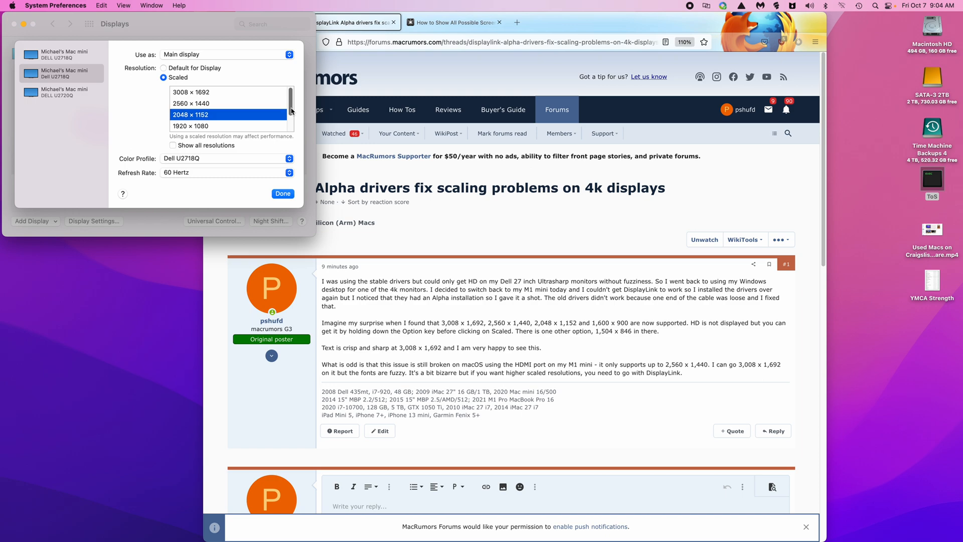
scroll("down", 3)
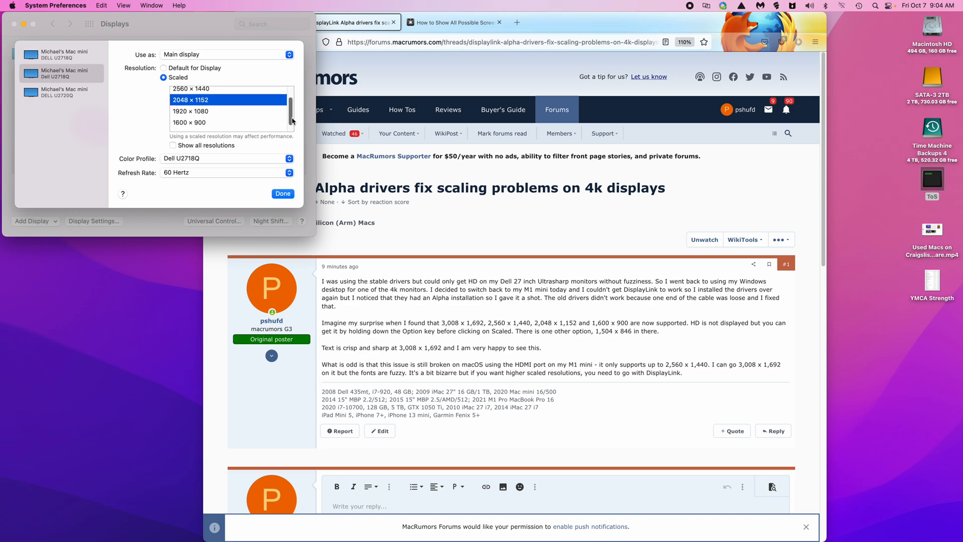
scroll("down", 3)
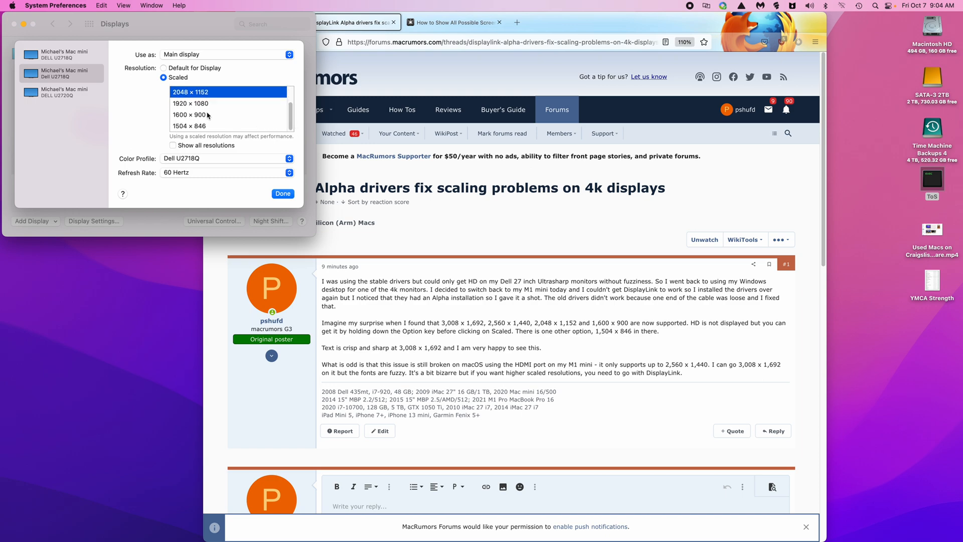
mouse_move(187, 104)
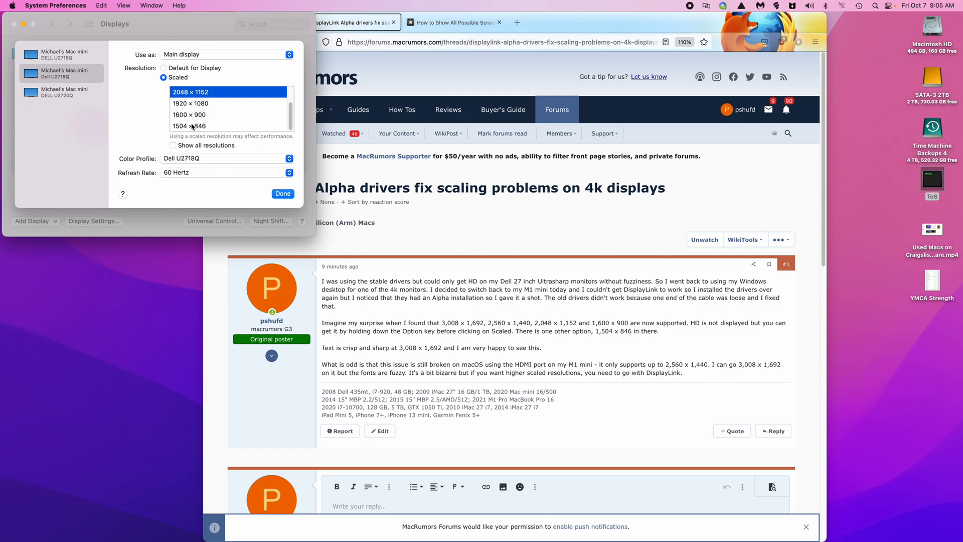
mouse_move(301, 128)
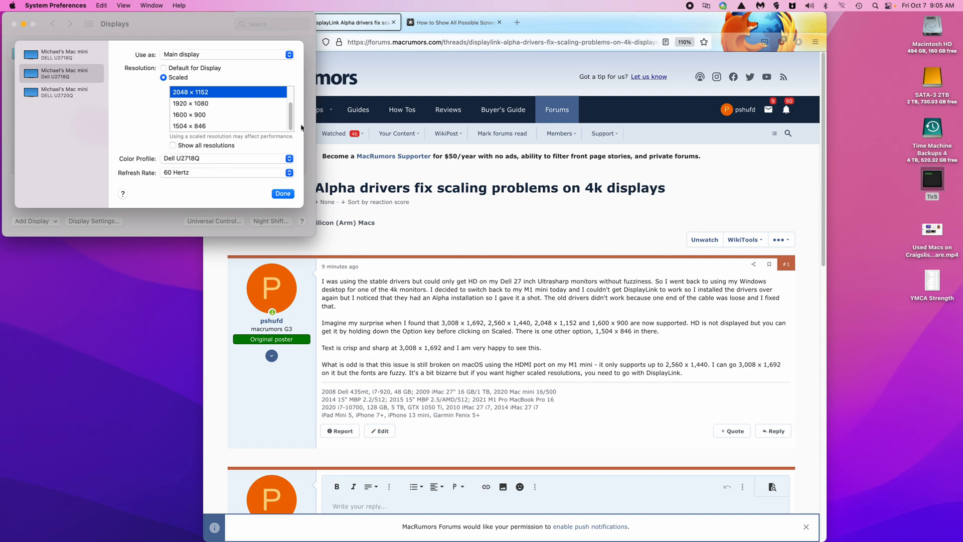
scroll("up", 3)
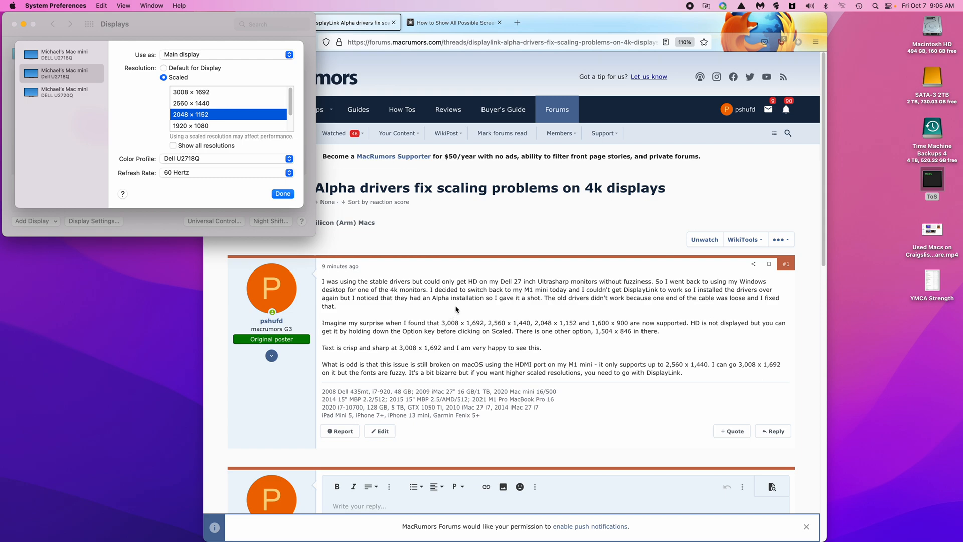
mouse_move(379, 97)
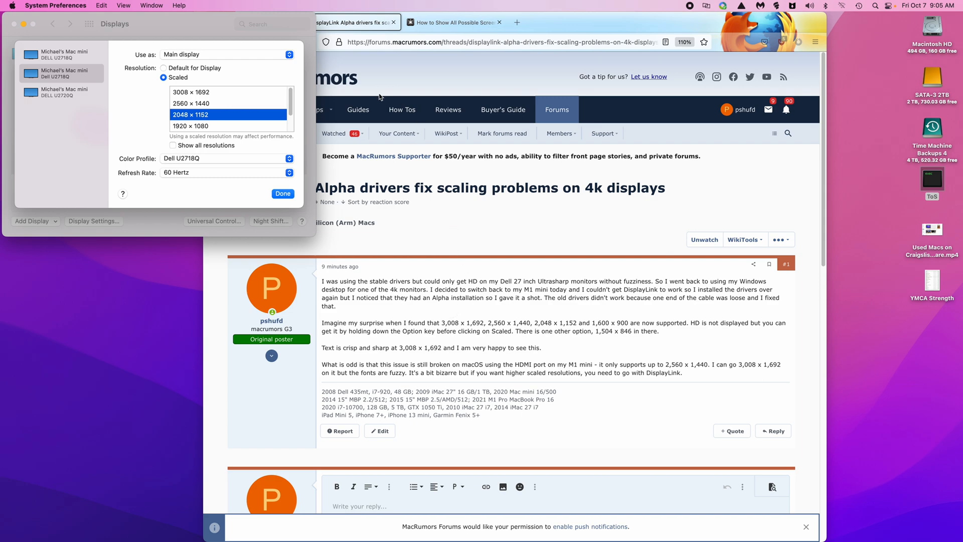
mouse_move(514, 338)
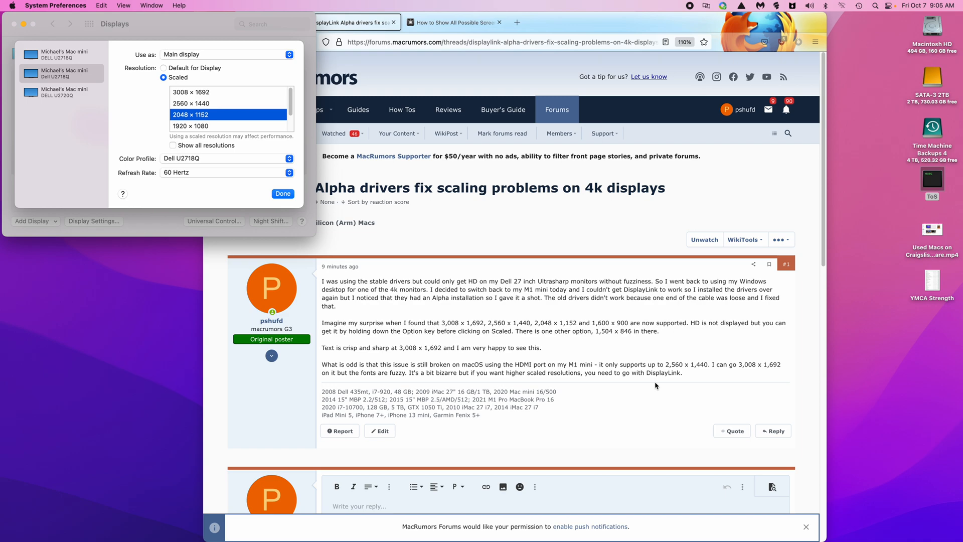
mouse_move(604, 374)
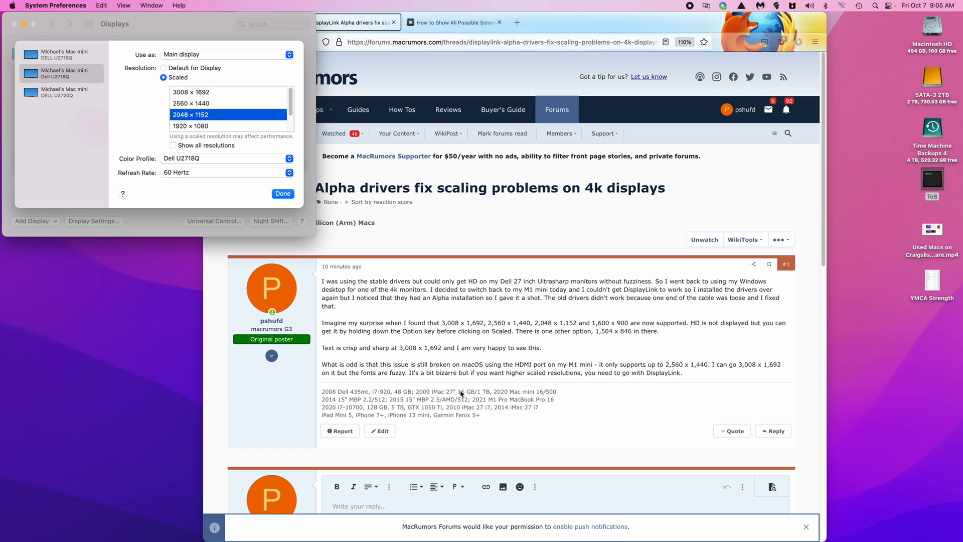
mouse_move(476, 370)
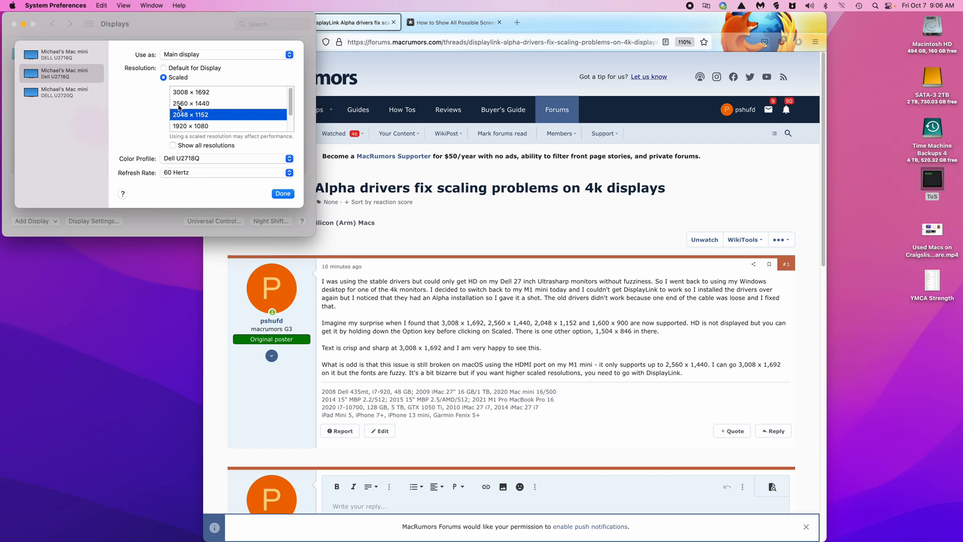
mouse_move(218, 107)
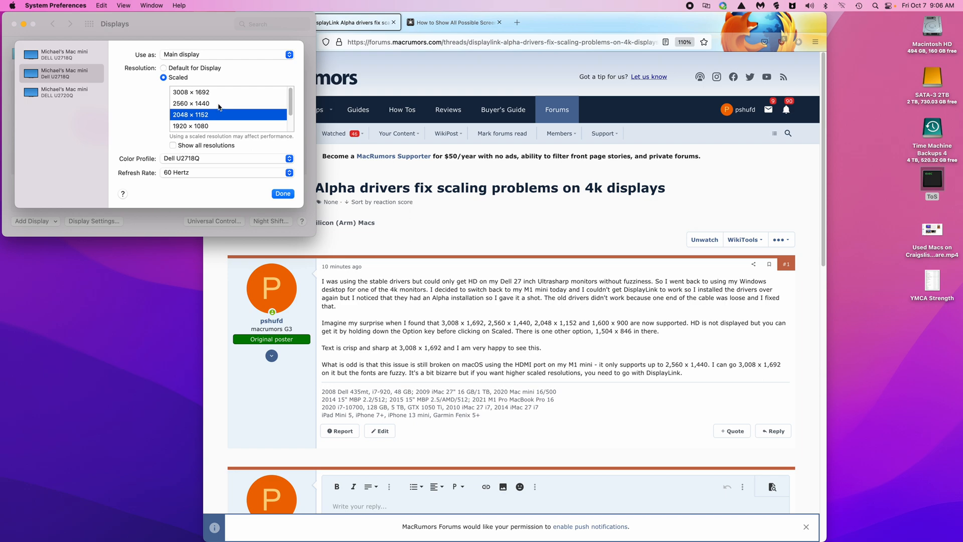
mouse_move(577, 361)
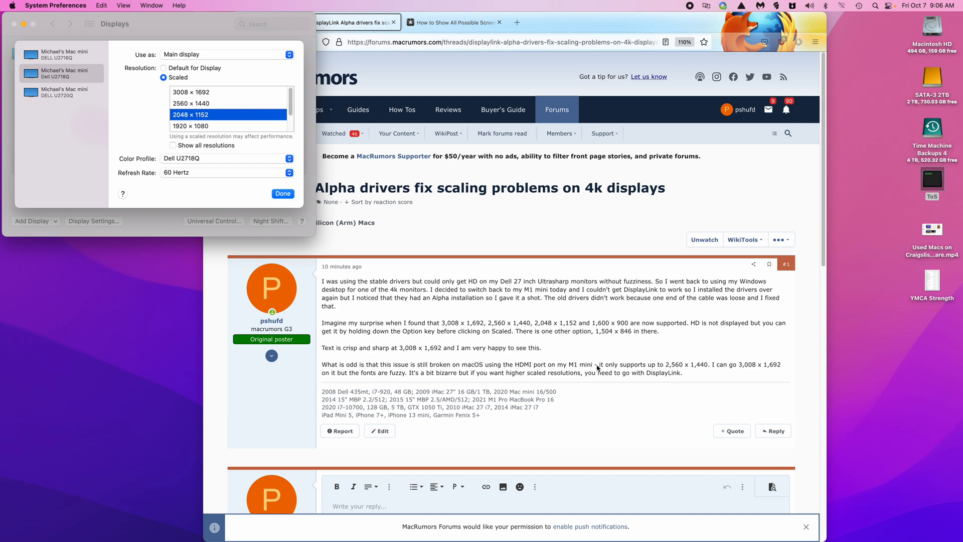
mouse_move(212, 104)
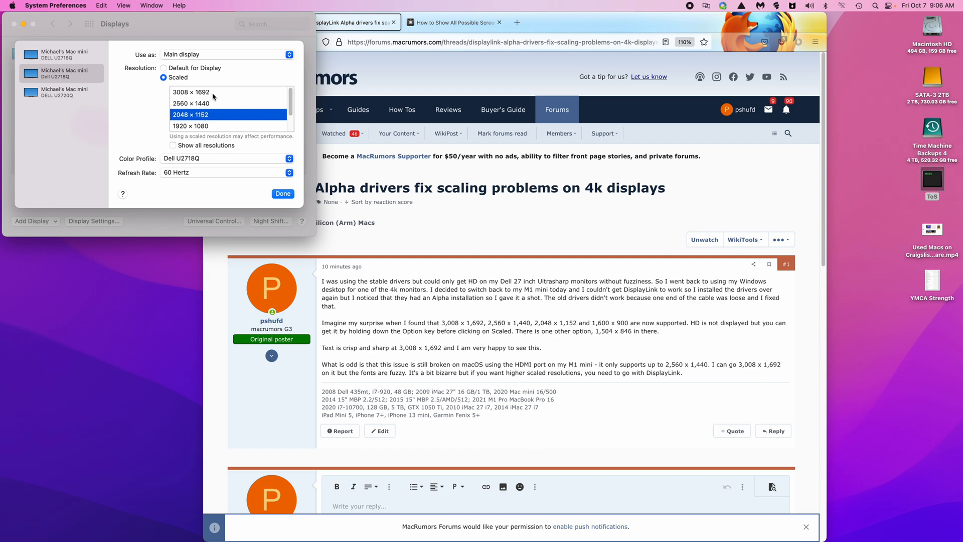
mouse_move(701, 376)
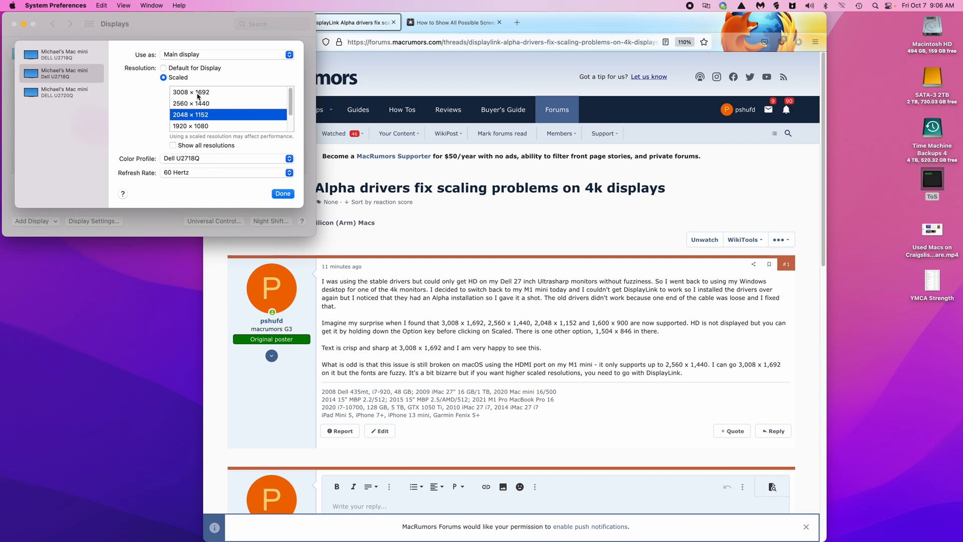
mouse_move(560, 382)
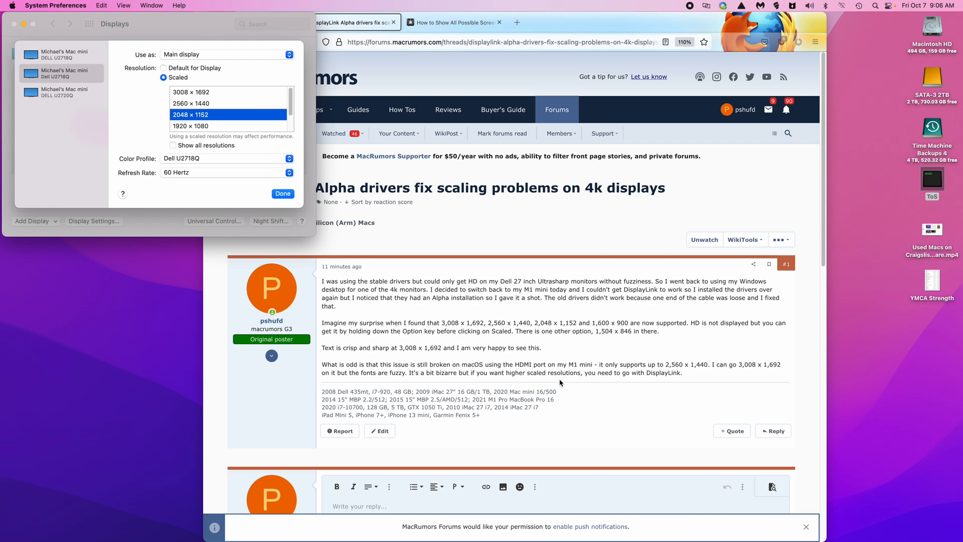
mouse_move(412, 185)
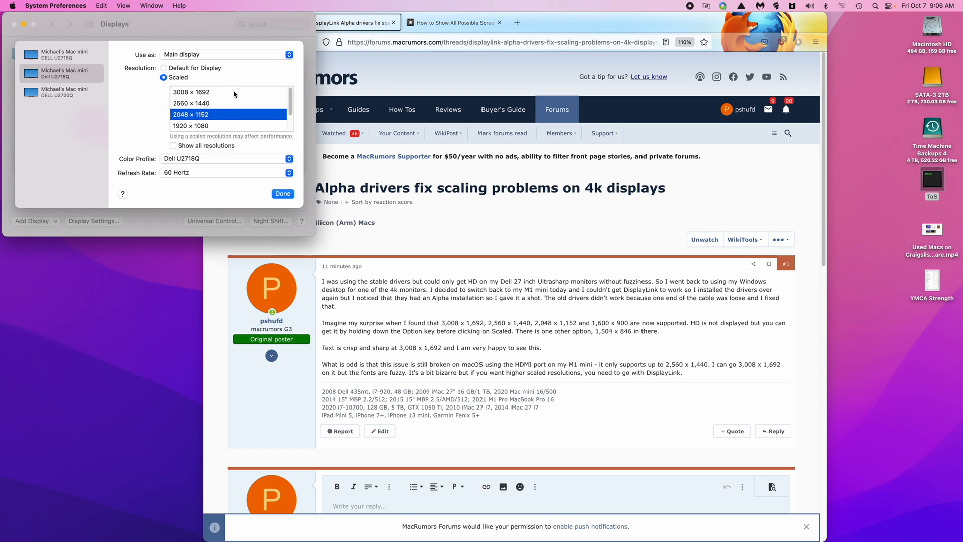
mouse_move(234, 96)
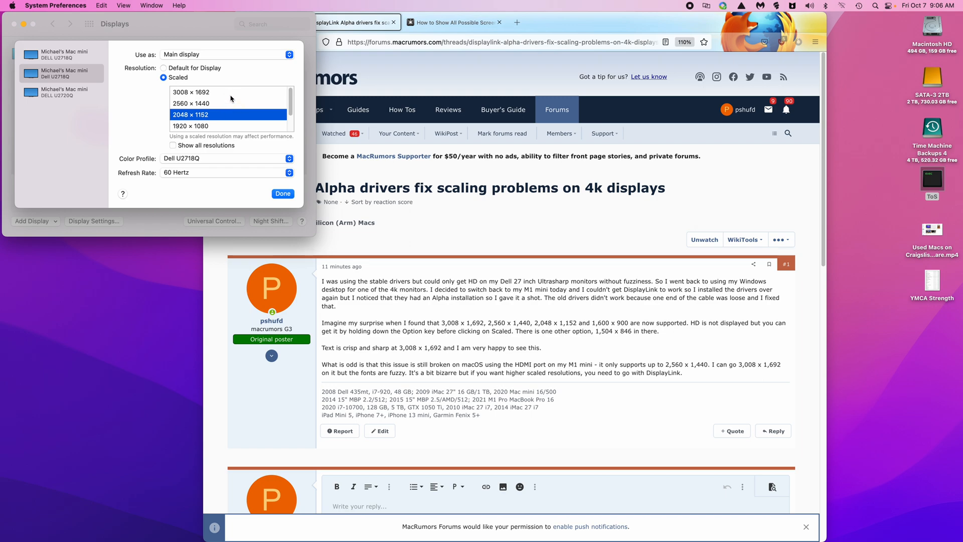
mouse_move(226, 94)
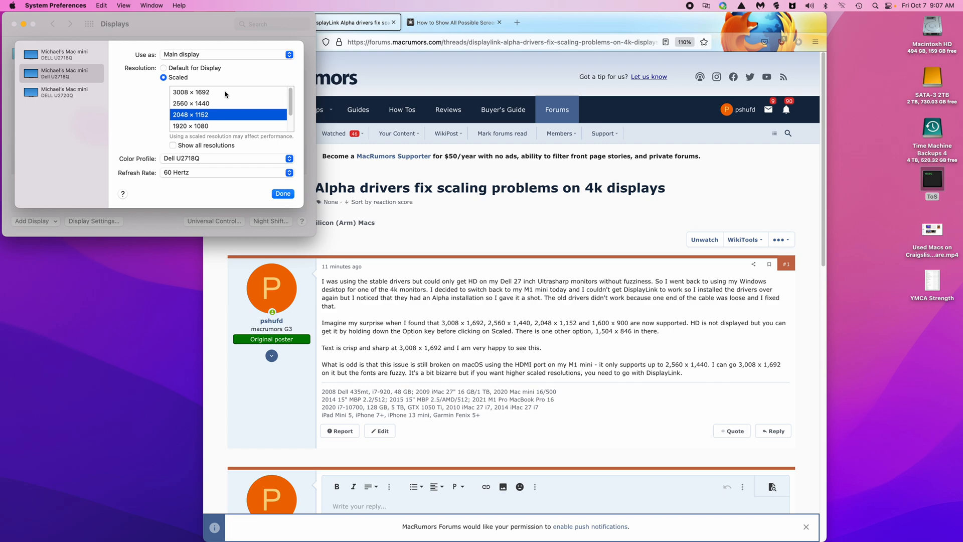
mouse_move(238, 98)
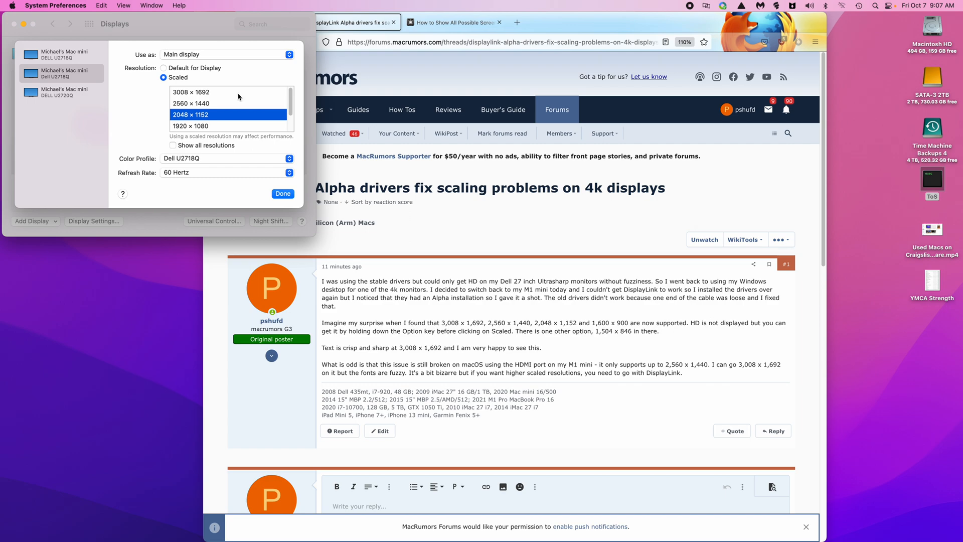